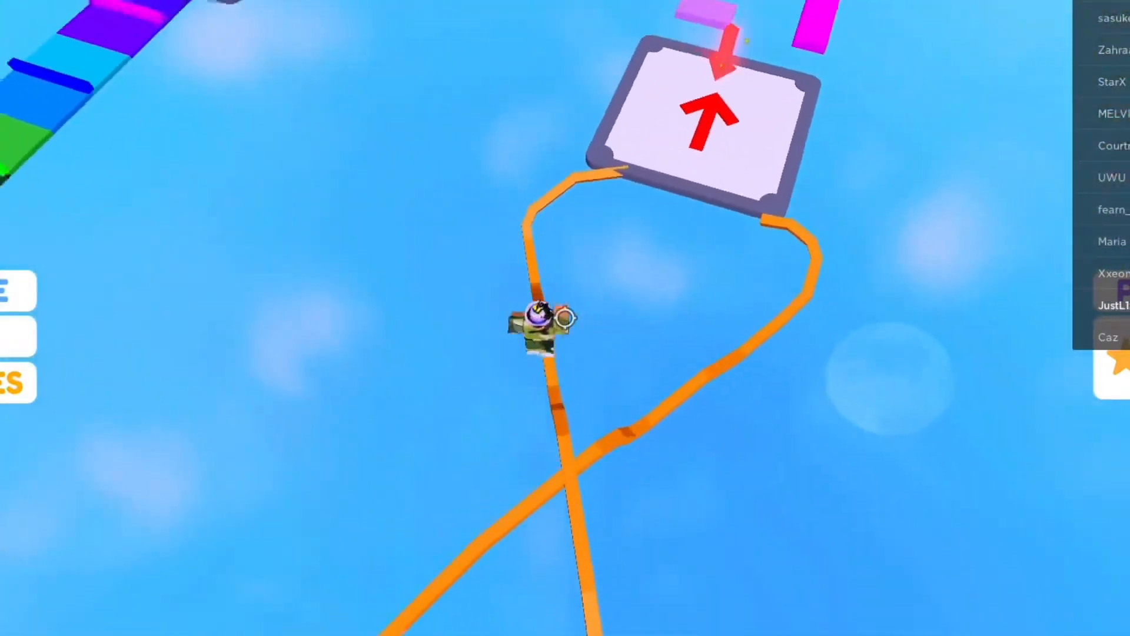
# Step: Browse the GitHub releases page down to the v4.4.2 release assets
pyautogui.press('w')
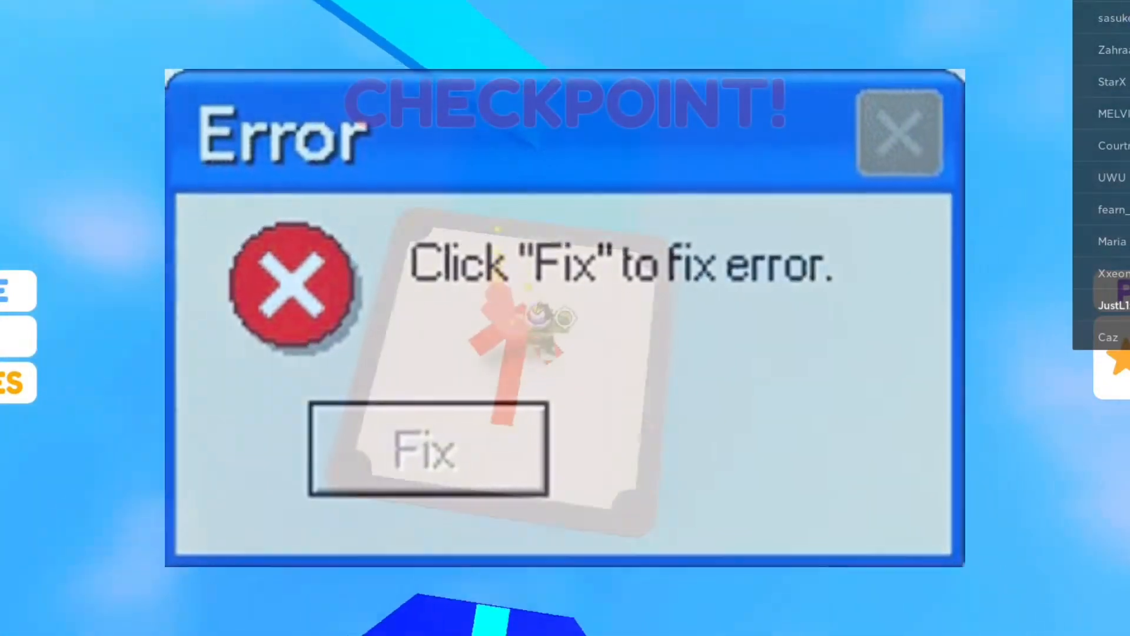
pyautogui.click(427, 449)
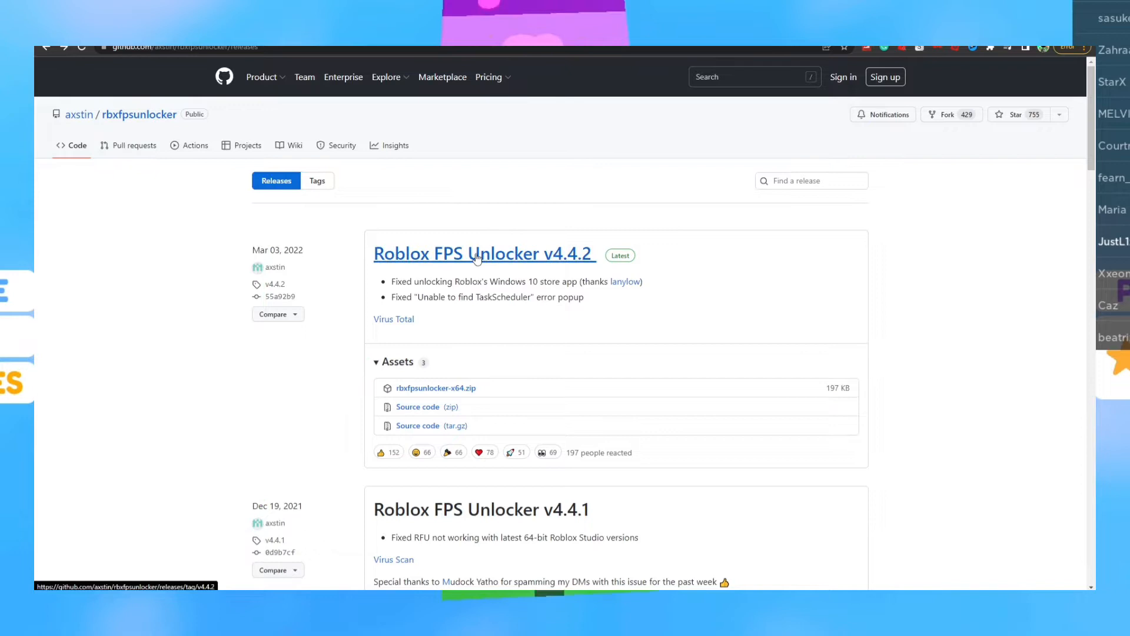
pyautogui.scroll(-3)
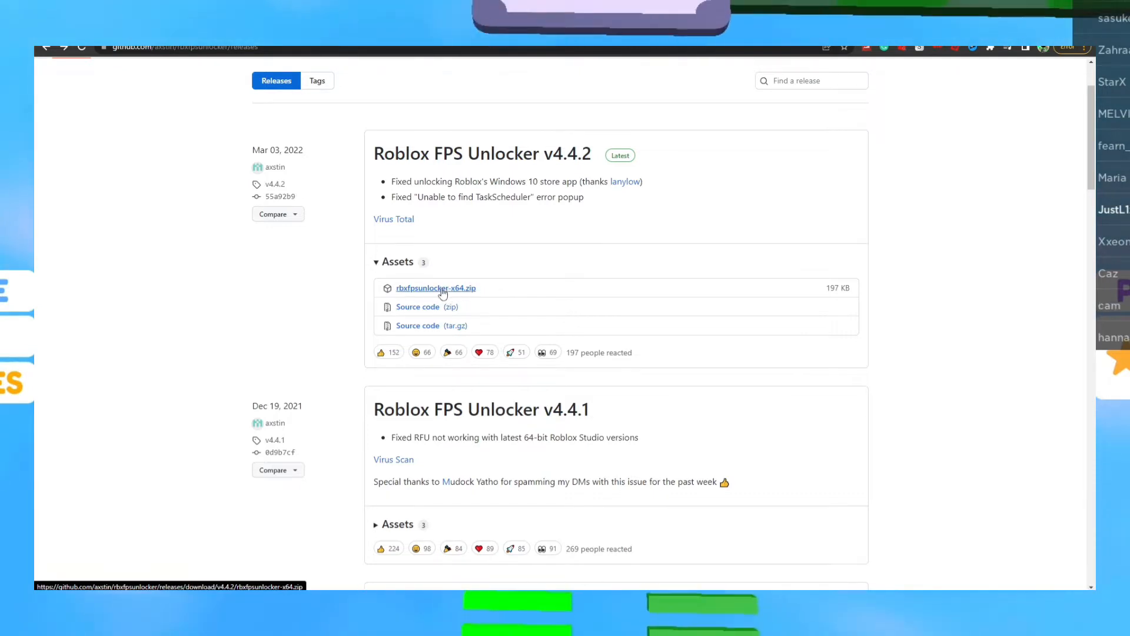
pyautogui.scroll(3)
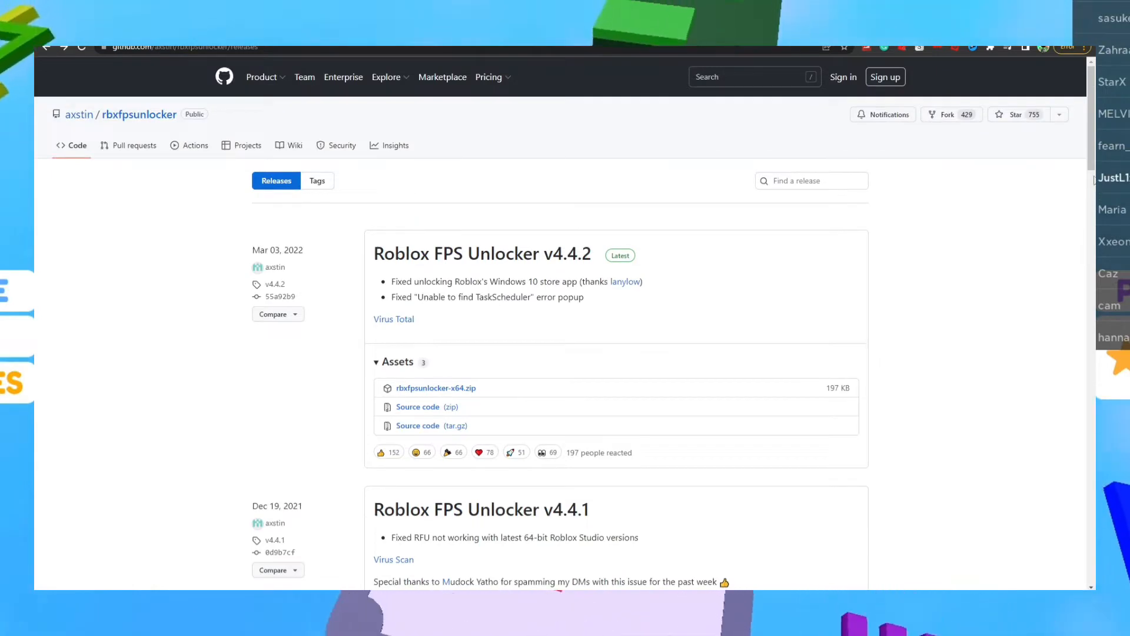
pyautogui.scroll(-3)
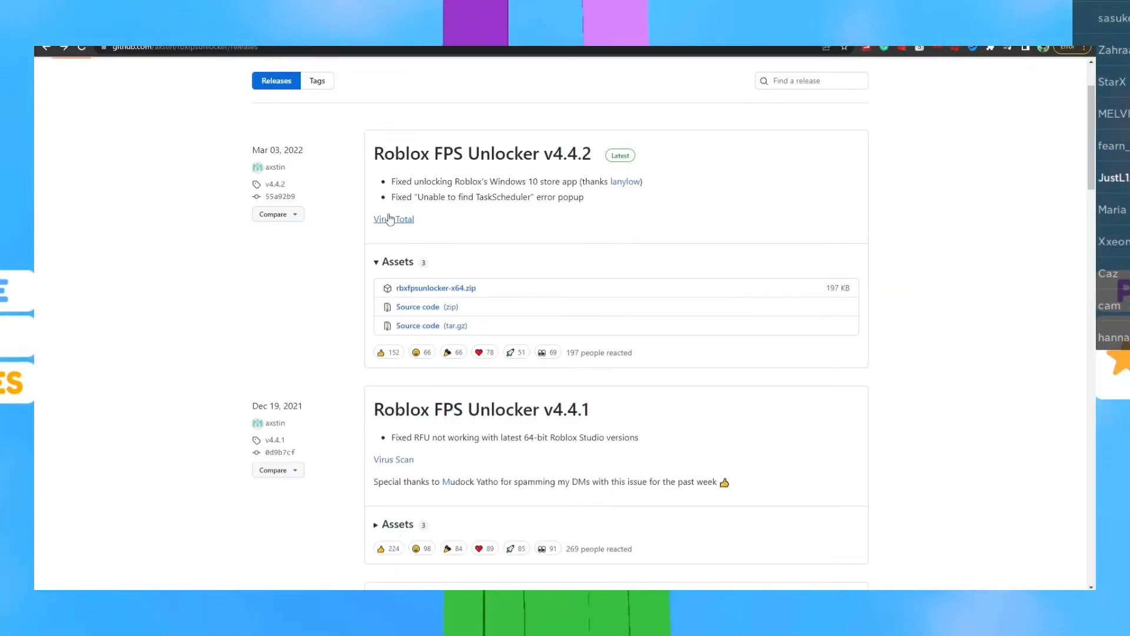
# Step: View the VirusTotal report for rbxfpsunlocker.exe showing 3 of 68 vendors flagging it
pyautogui.click(394, 219)
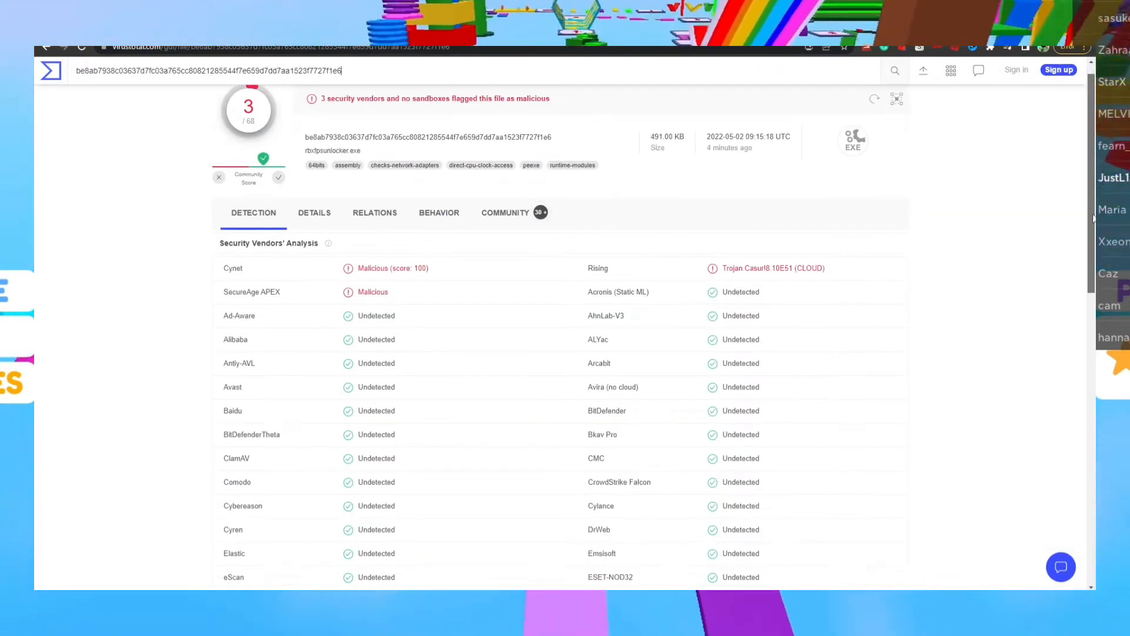
pyautogui.scroll(-3)
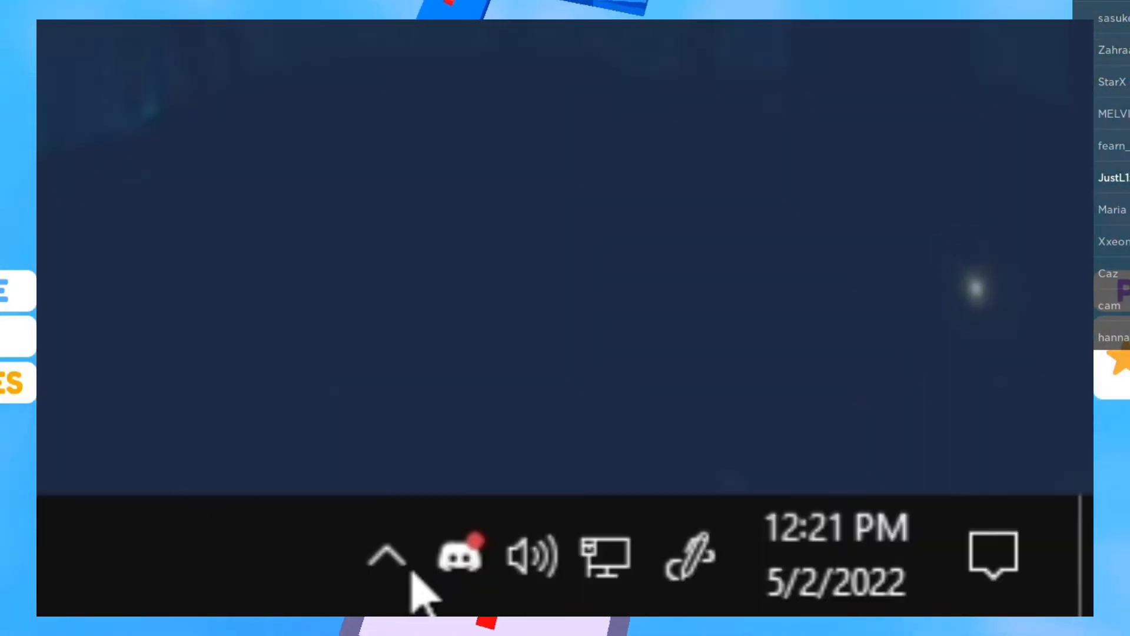
# Step: Reveal the unlocker's tray icon and show its console output
pyautogui.click(388, 558)
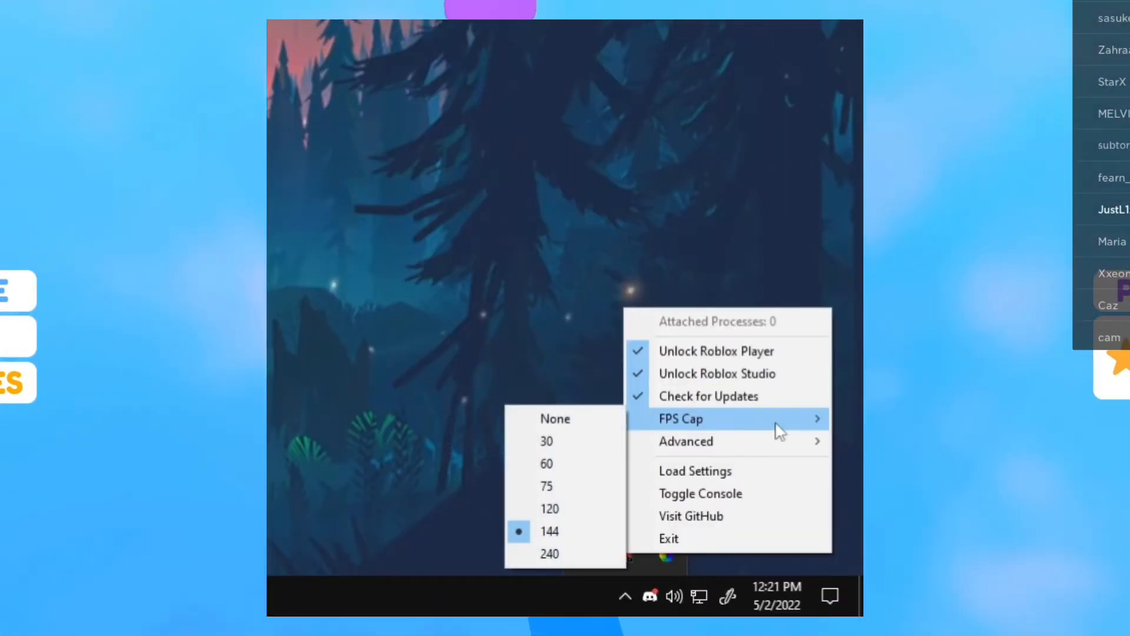
pyautogui.moveTo(567, 441)
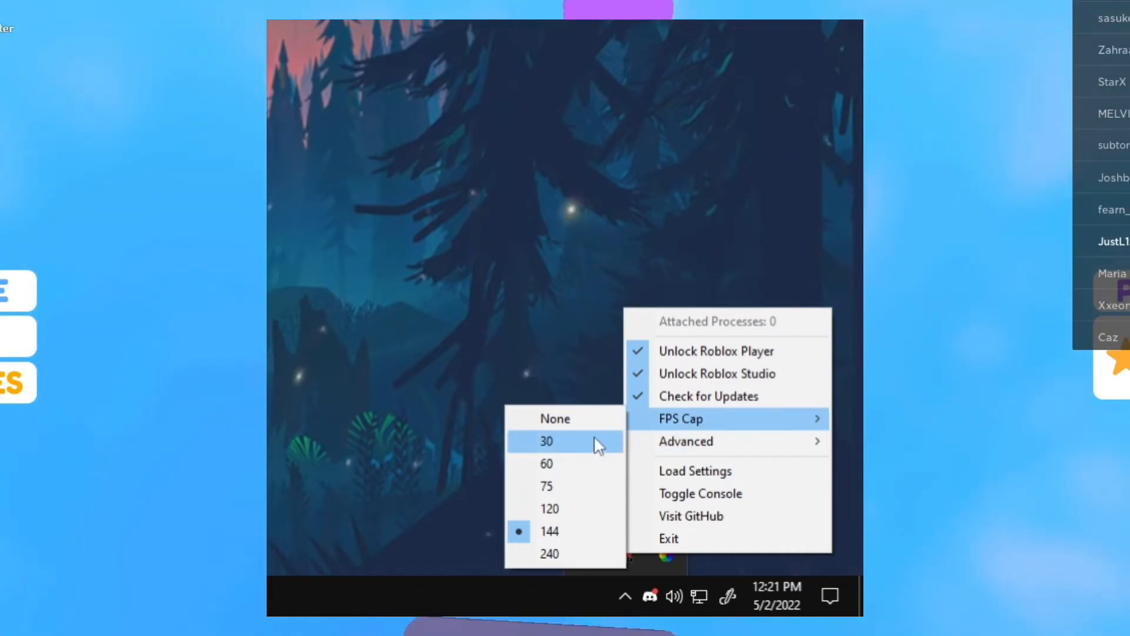
pyautogui.moveTo(550, 555)
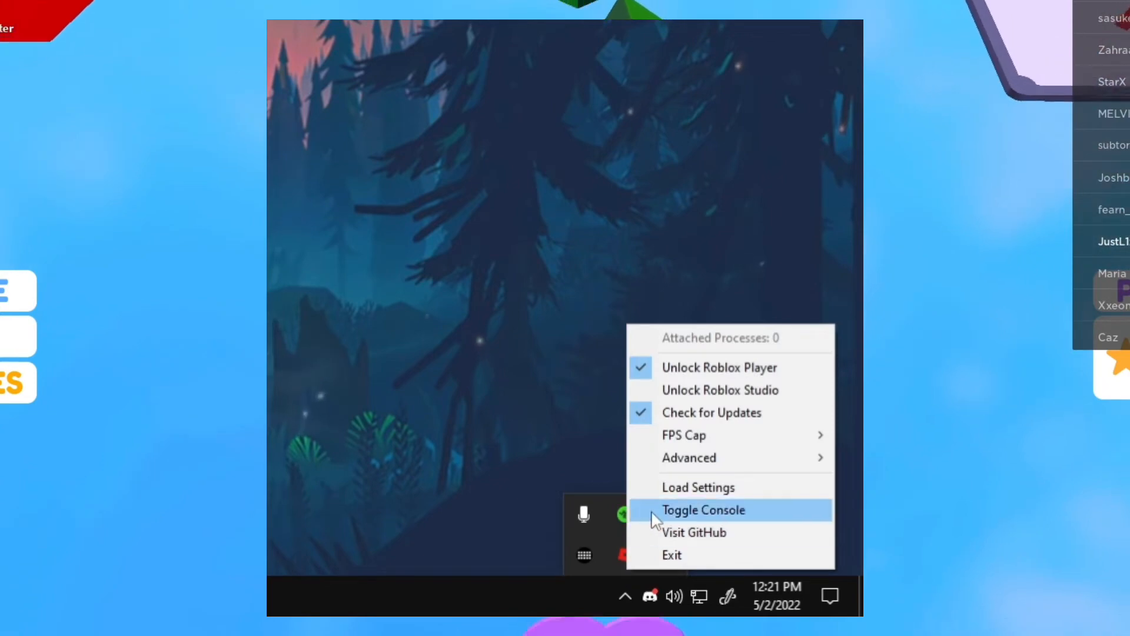
pyautogui.click(703, 510)
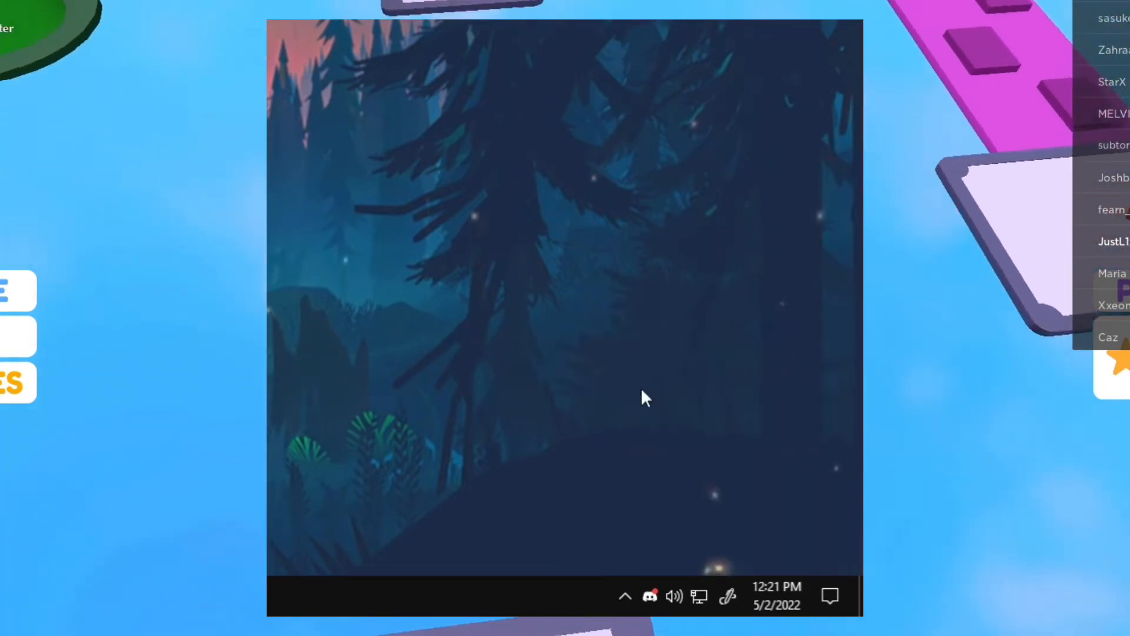